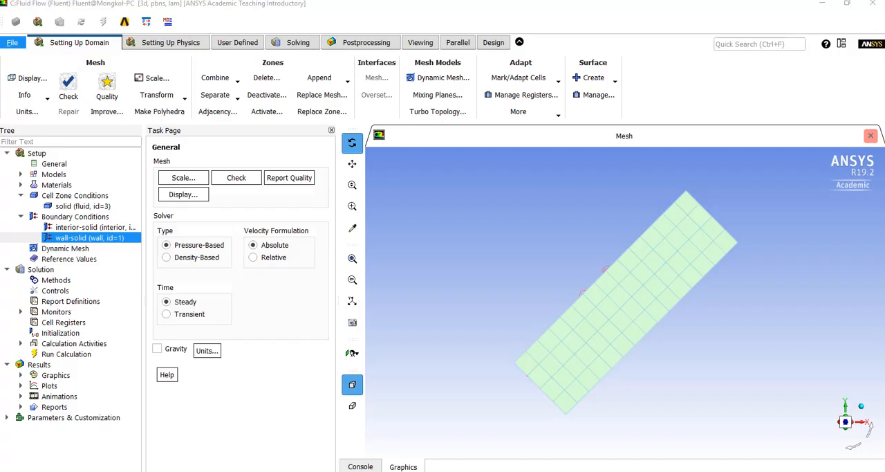
- Bring up the solid zone's Fluid dialog with its Porous Zone vectors (1,0,0) and (0,1,0)
{"action": "left_click", "coordinate": [53, 163]}
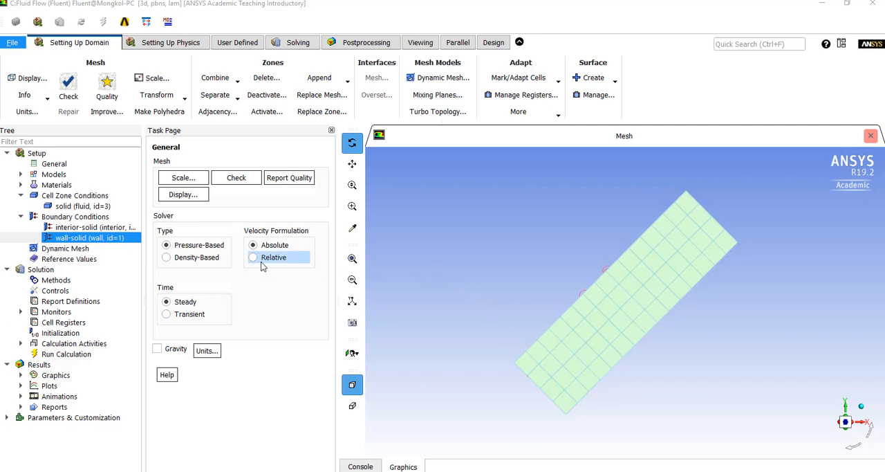
{"action": "left_click", "coordinate": [166, 257]}
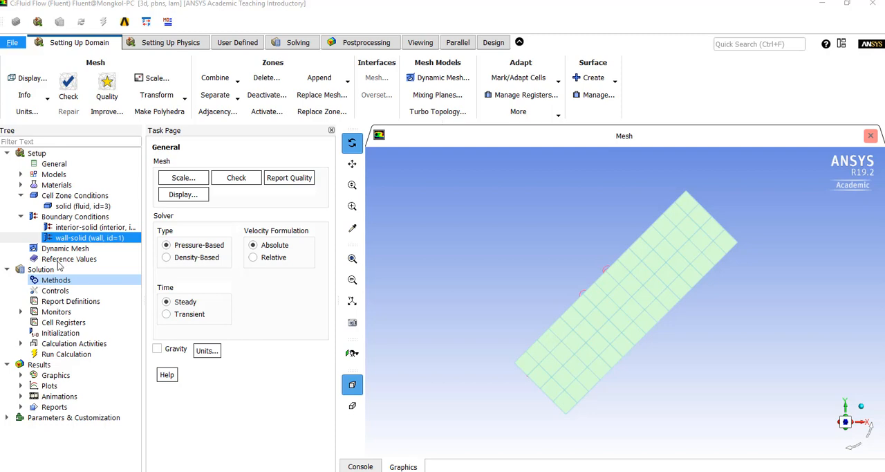
{"action": "left_click", "coordinate": [81, 206]}
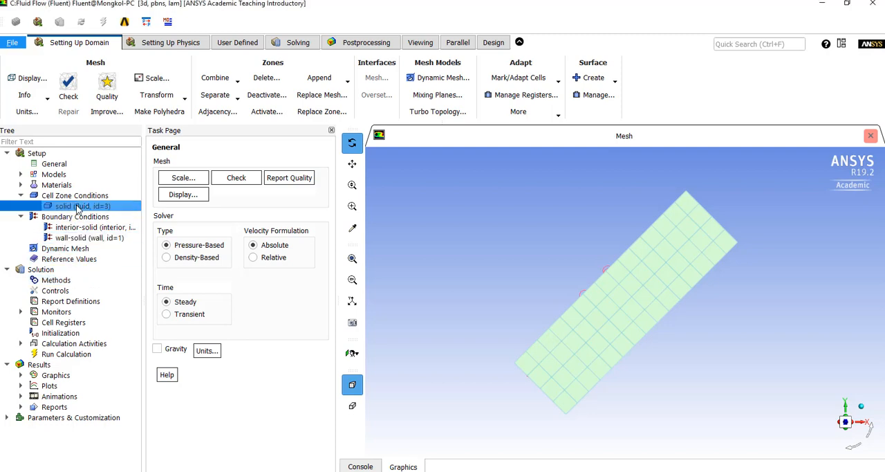
{"action": "double_click", "coordinate": [82, 205]}
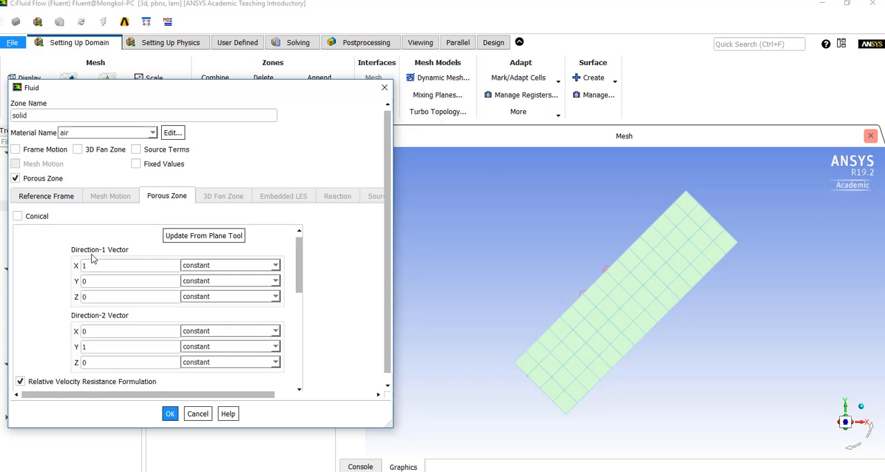
{"action": "mouse_move", "coordinate": [105, 260]}
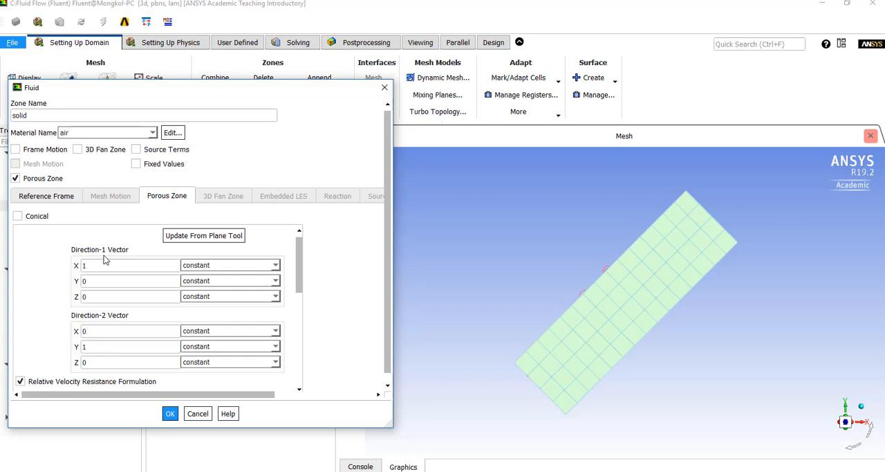
{"action": "mouse_move", "coordinate": [116, 323]}
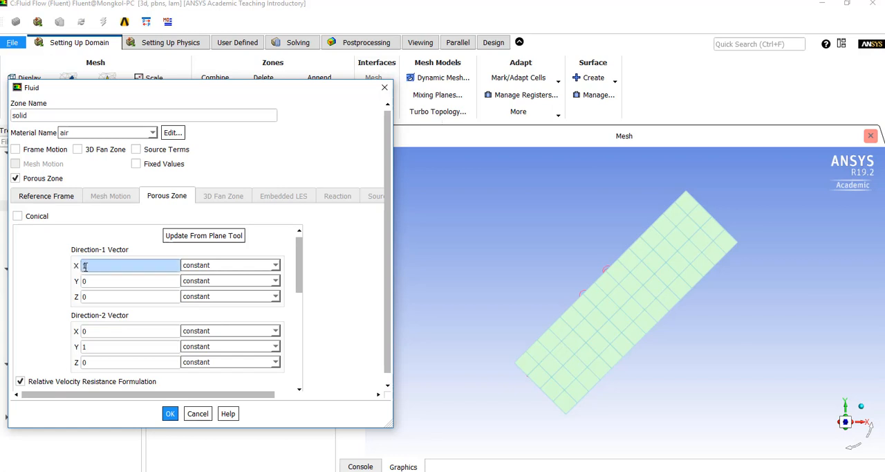
{"action": "type", "text": "1"}
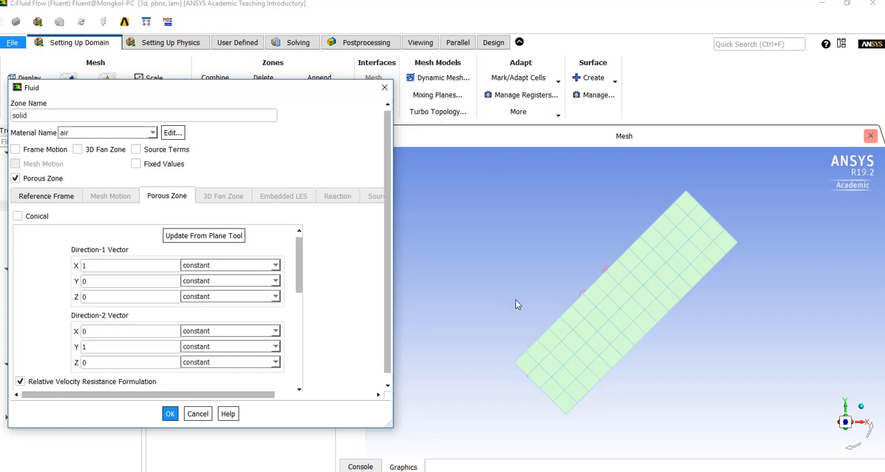
{"action": "mouse_move", "coordinate": [603, 332]}
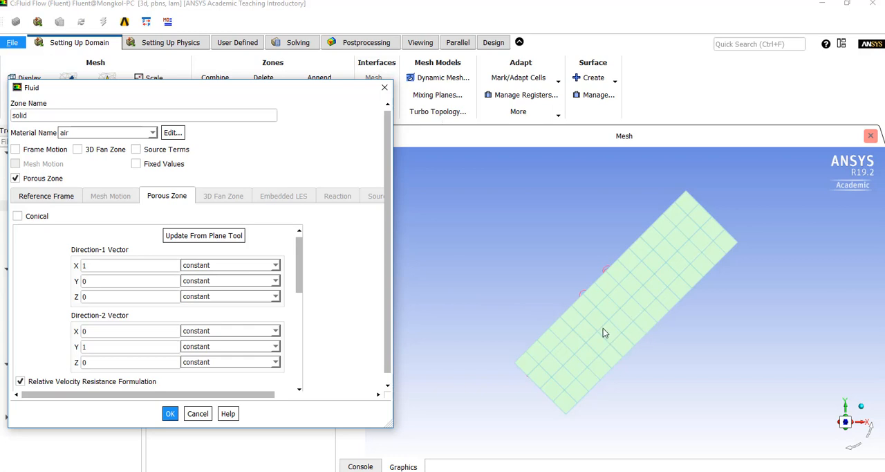
{"action": "mouse_move", "coordinate": [614, 324]}
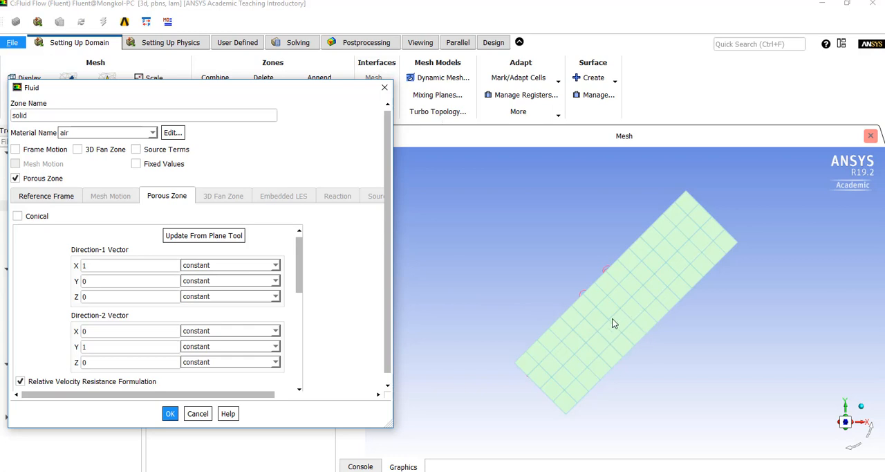
{"action": "mouse_move", "coordinate": [847, 426]}
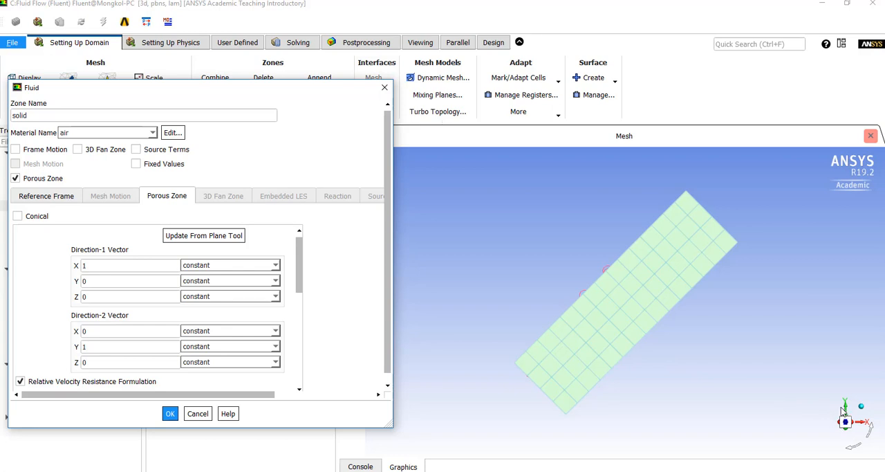
{"action": "mouse_move", "coordinate": [526, 368]}
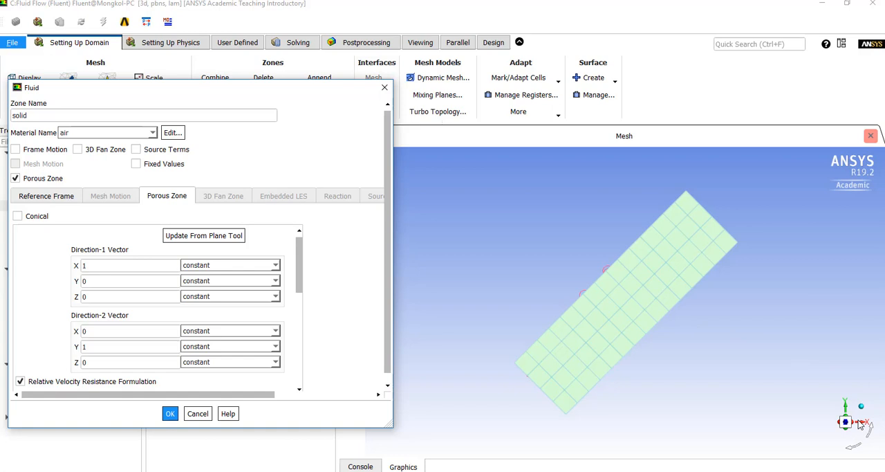
{"action": "mouse_move", "coordinate": [849, 415]}
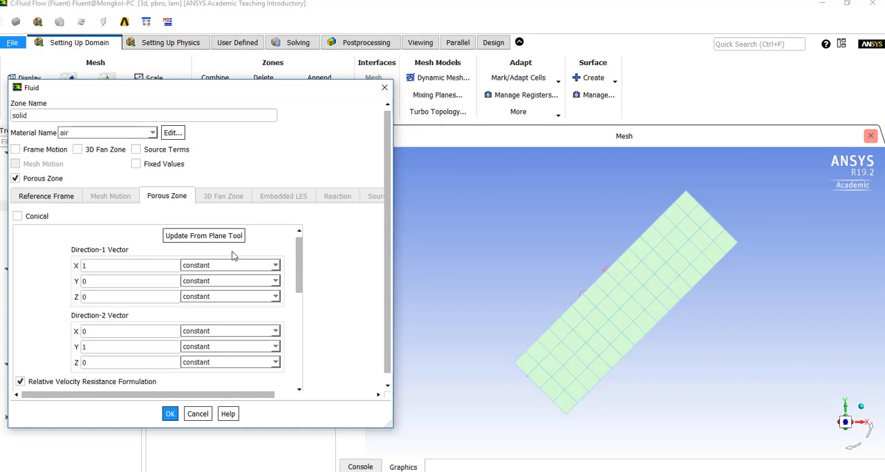
{"action": "left_click", "coordinate": [127, 264]}
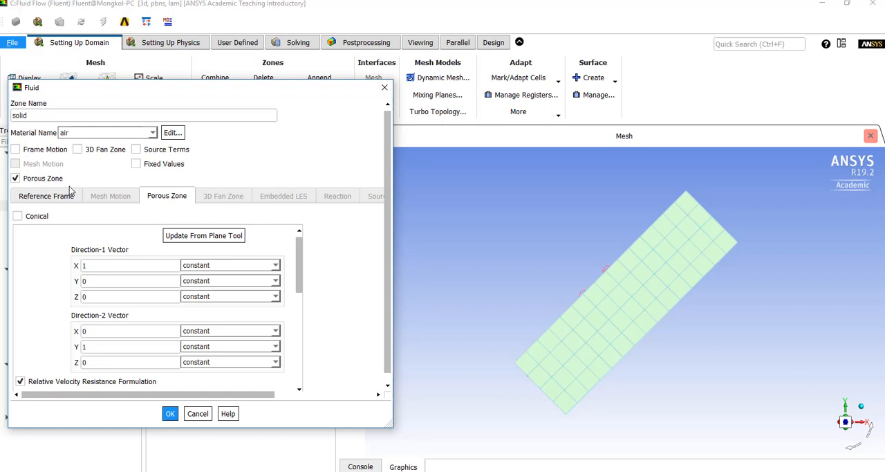
{"action": "mouse_move", "coordinate": [203, 205]}
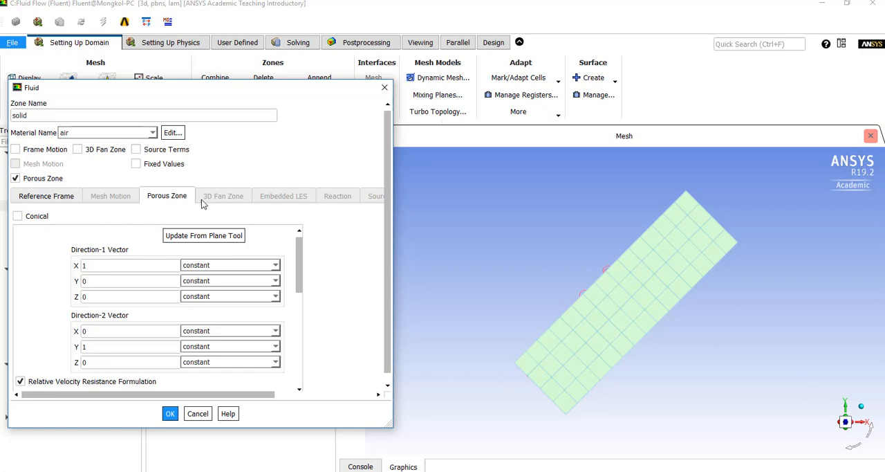
{"action": "mouse_move", "coordinate": [85, 56]}
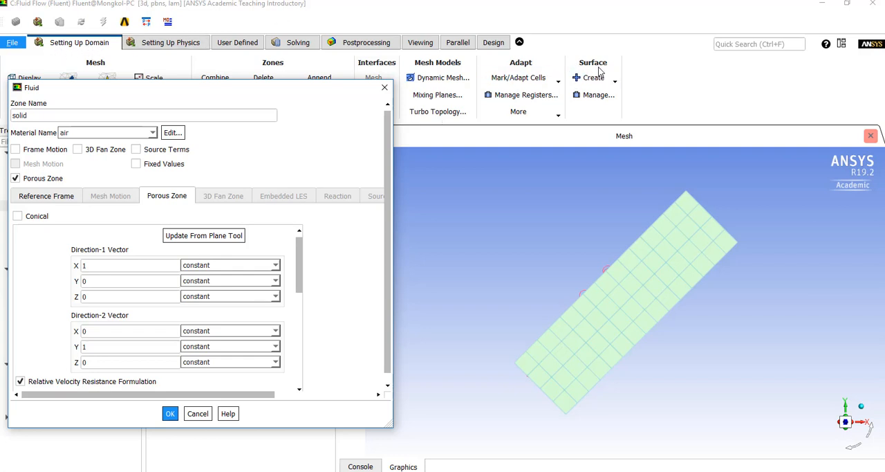
- Create plane-2 from points picked on the domain and enable the Plane Tool
{"action": "left_click", "coordinate": [592, 77]}
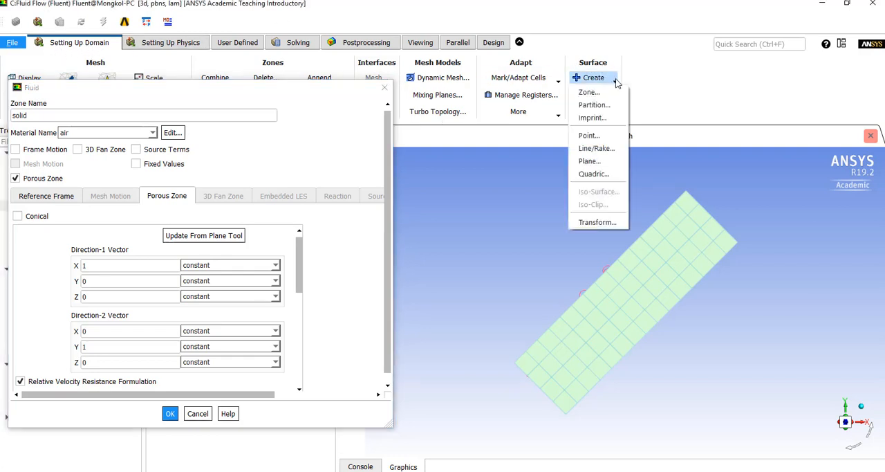
{"action": "left_click", "coordinate": [589, 160]}
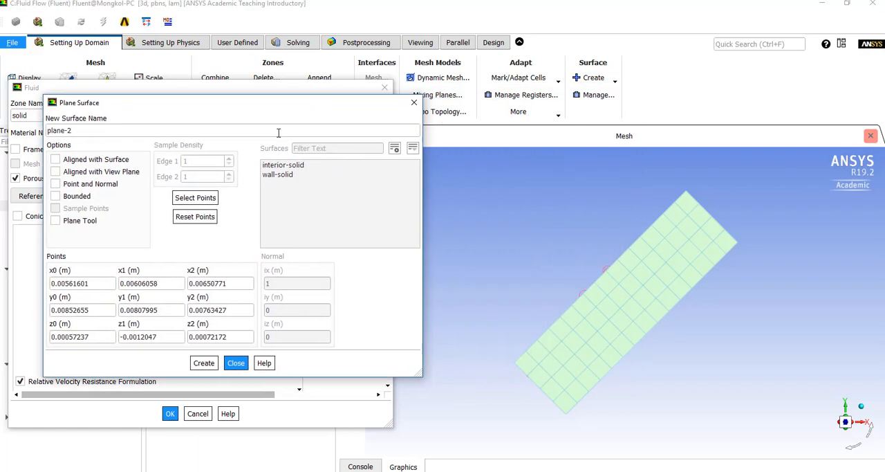
{"action": "mouse_move", "coordinate": [493, 275]}
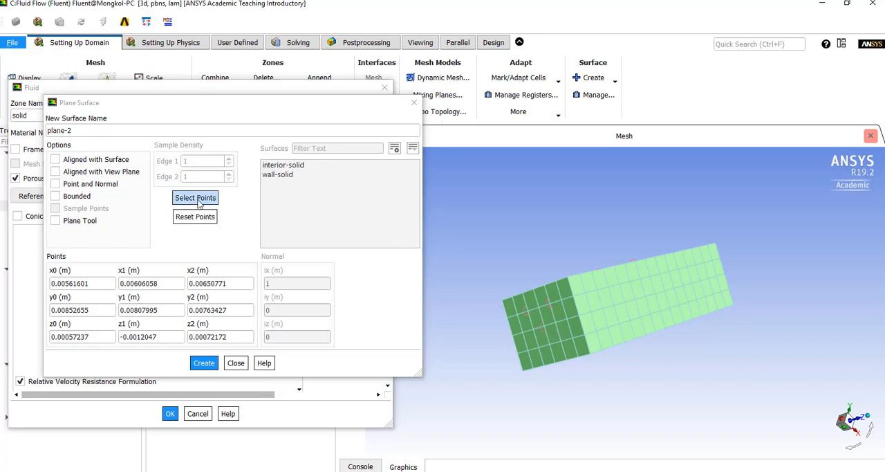
{"action": "left_click", "coordinate": [195, 197]}
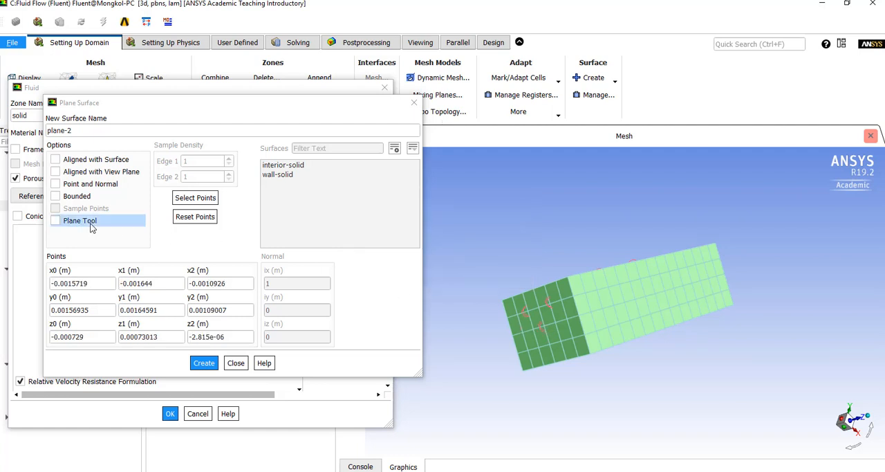
{"action": "left_click", "coordinate": [56, 220]}
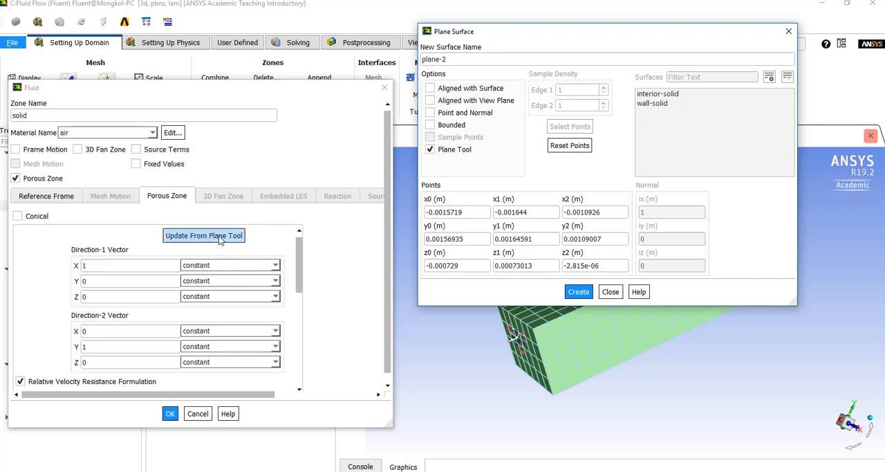
- Bring the Plane Surface dialog in front of the Fluid dialog
{"action": "left_click", "coordinate": [204, 235]}
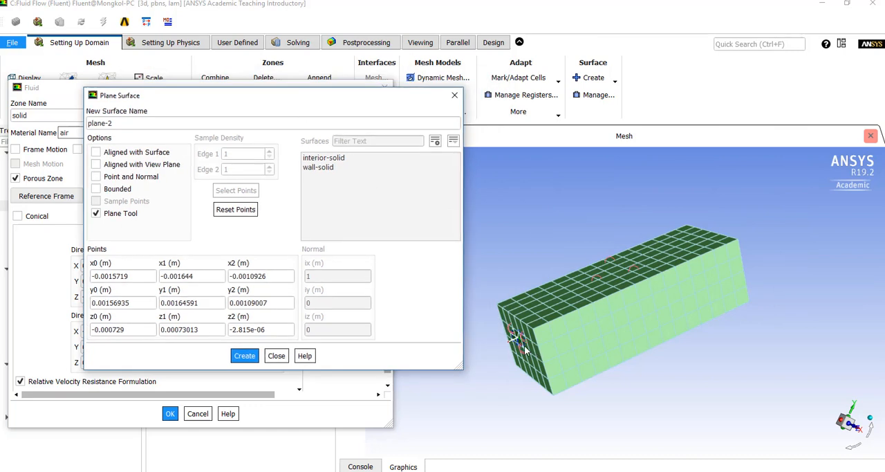
{"action": "mouse_move", "coordinate": [856, 426]}
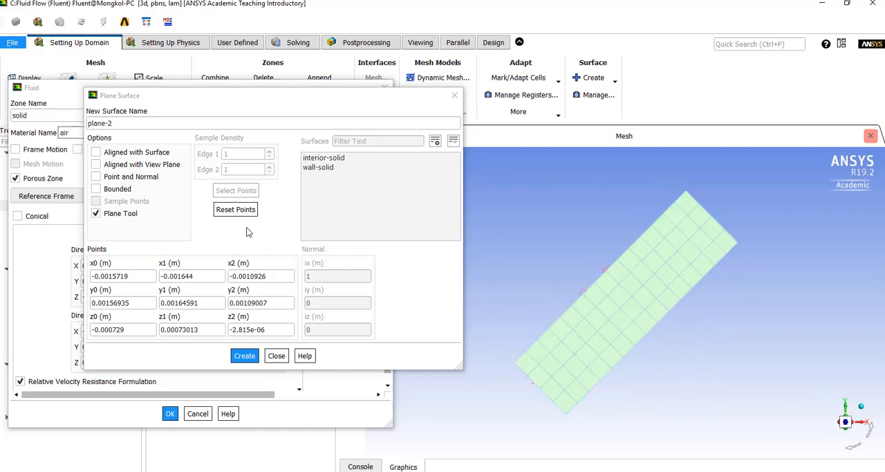
- Place the interactive plane on the tilted domain, updating plane-2's three points
{"action": "left_click", "coordinate": [236, 208]}
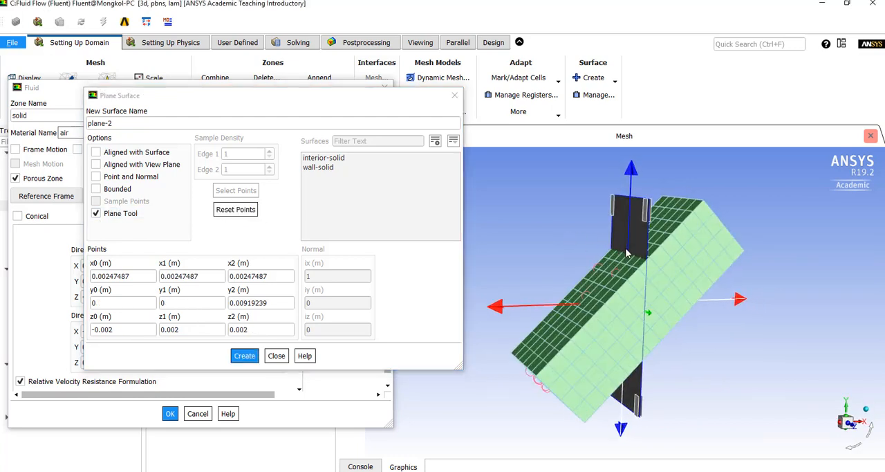
{"action": "mouse_move", "coordinate": [692, 307]}
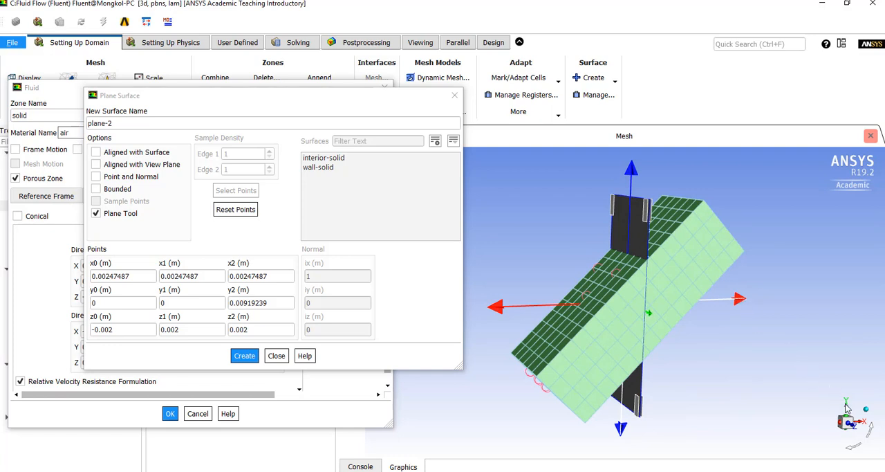
{"action": "mouse_move", "coordinate": [630, 177]}
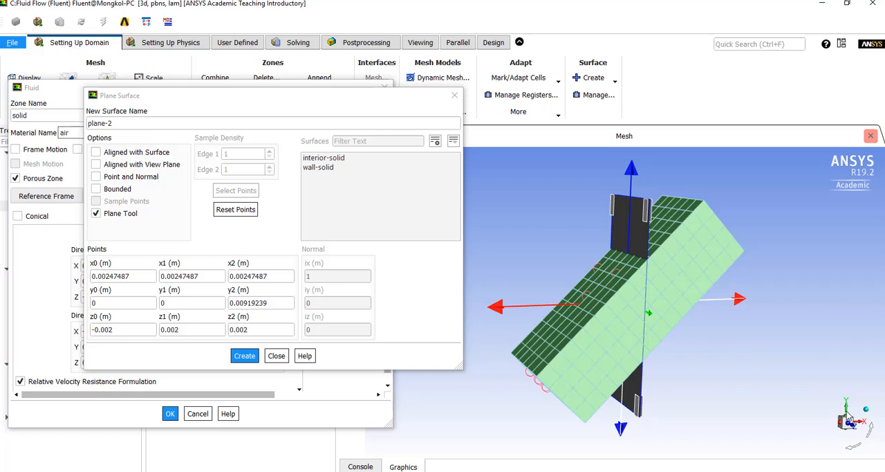
{"action": "mouse_move", "coordinate": [660, 299]}
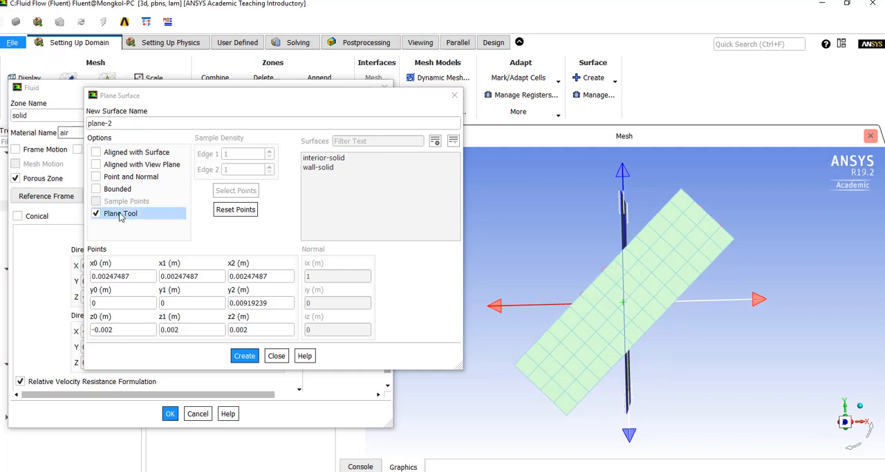
- Re-pick plane points on the domain face so Direction-1 becomes about (0.481, 0.479, -0.001)
{"action": "left_click", "coordinate": [96, 213]}
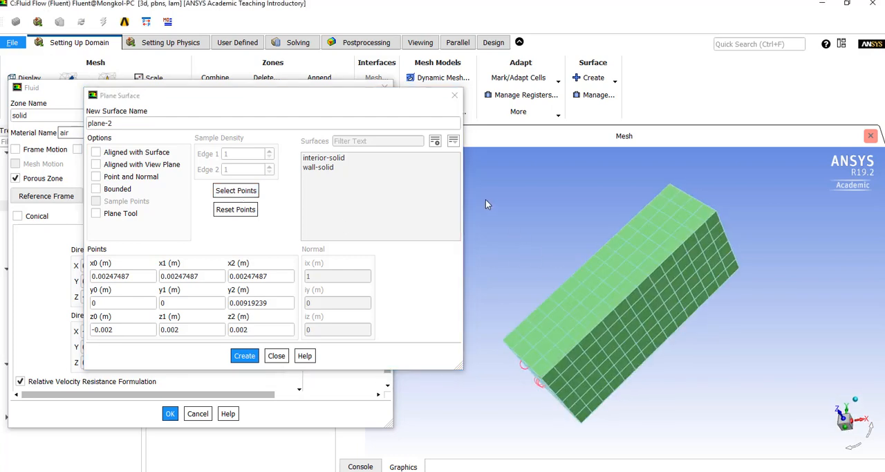
{"action": "left_click", "coordinate": [235, 191]}
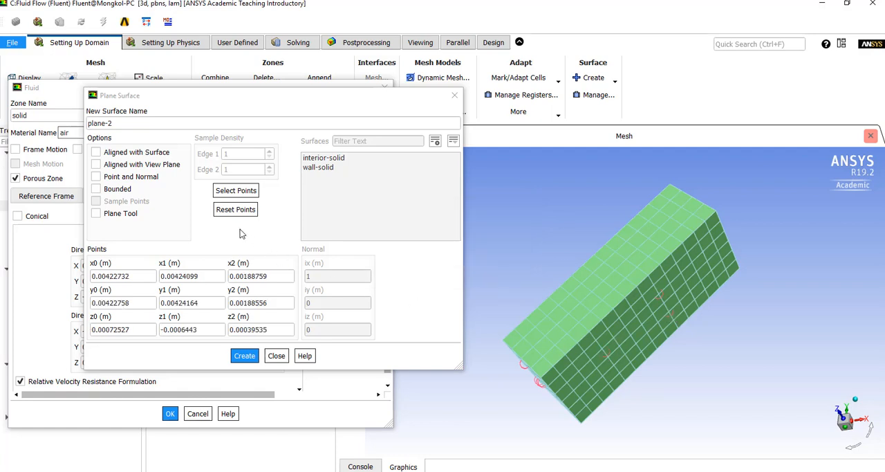
{"action": "left_click", "coordinate": [95, 214]}
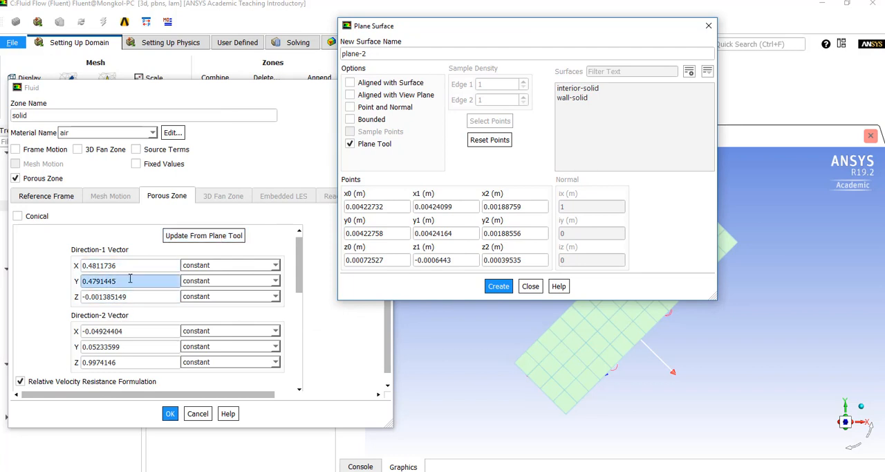
- Update from the Plane Tool so Direction-1 ≈ (-0.672, 0.672, 0) and Direction-2 ≈ (0.01, 0.01, -1)
{"action": "left_click", "coordinate": [204, 235]}
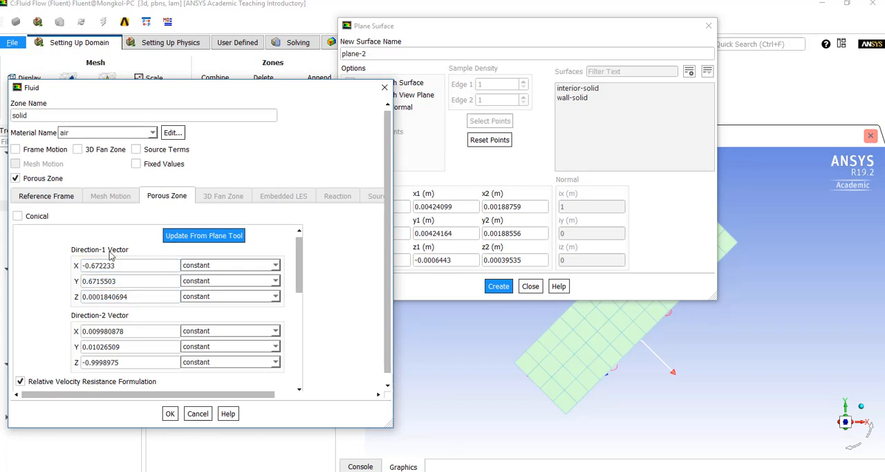
{"action": "mouse_move", "coordinate": [296, 287]}
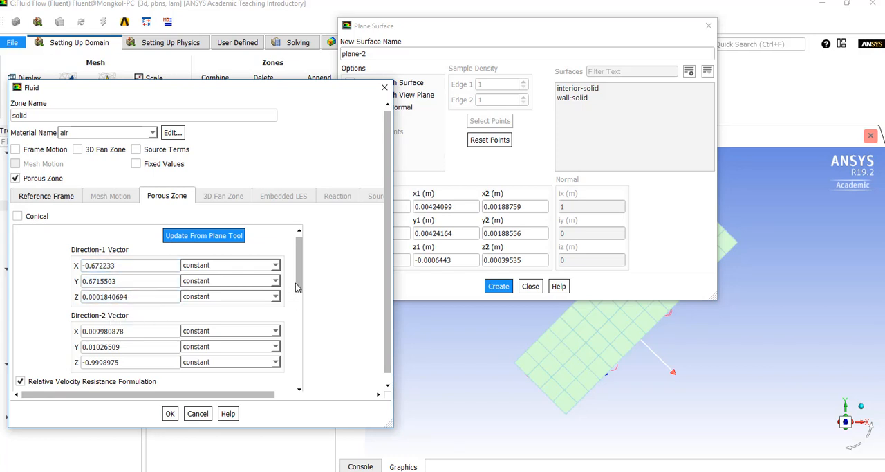
{"action": "scroll", "scroll_direction": "down", "scroll_amount": 3}
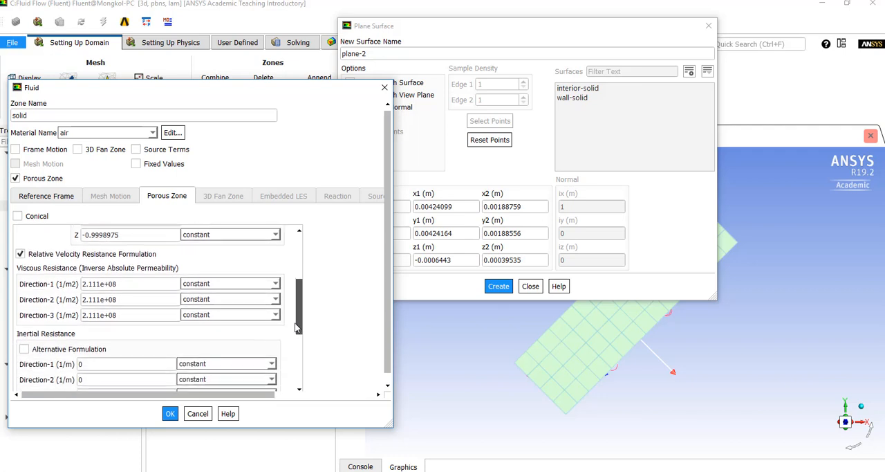